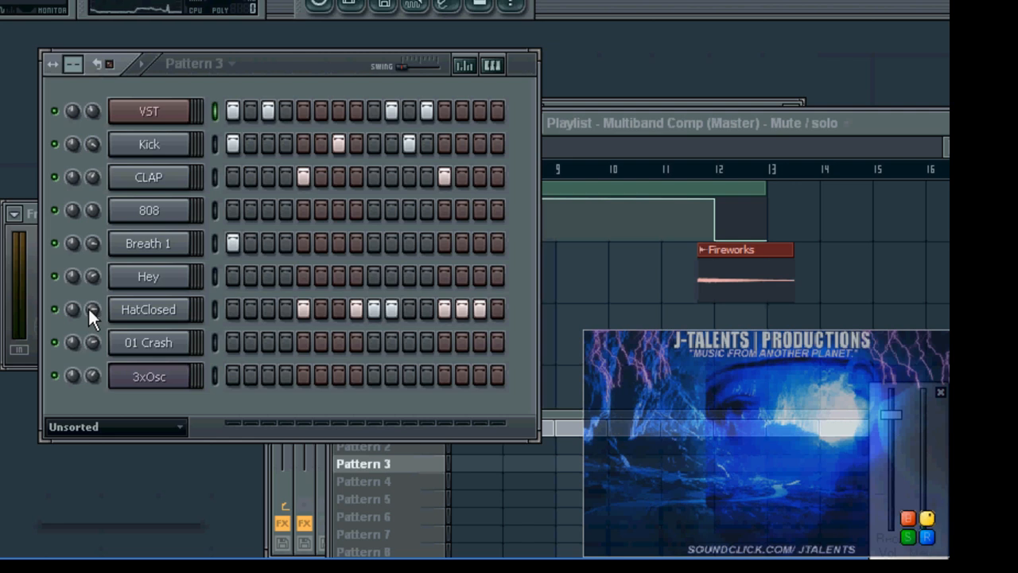
mouse_move(143, 342)
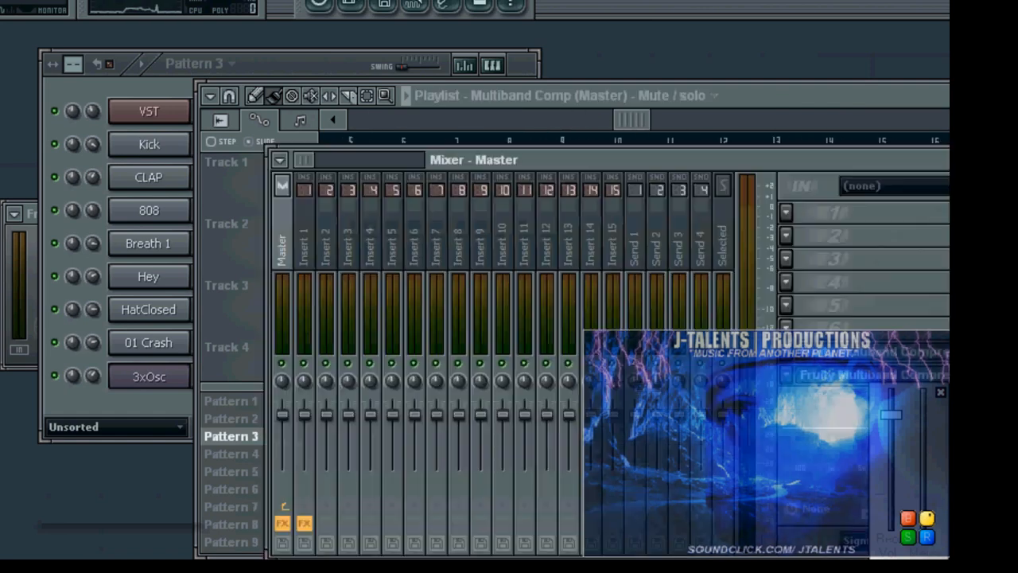
Step: Link the VST channel to mixer insert 1 and label that insert VST
drag(473, 159, 299, 82)
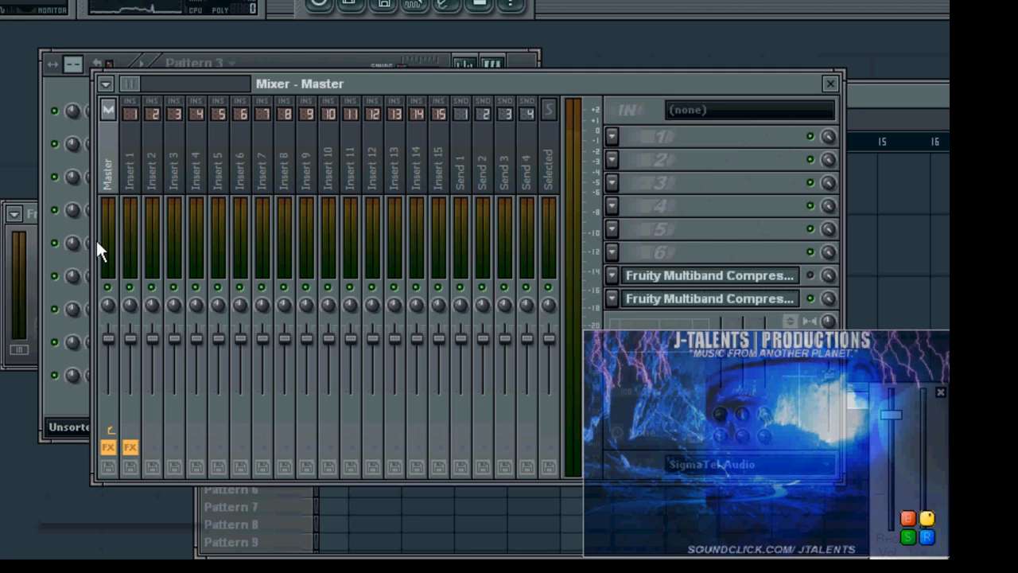
click(129, 167)
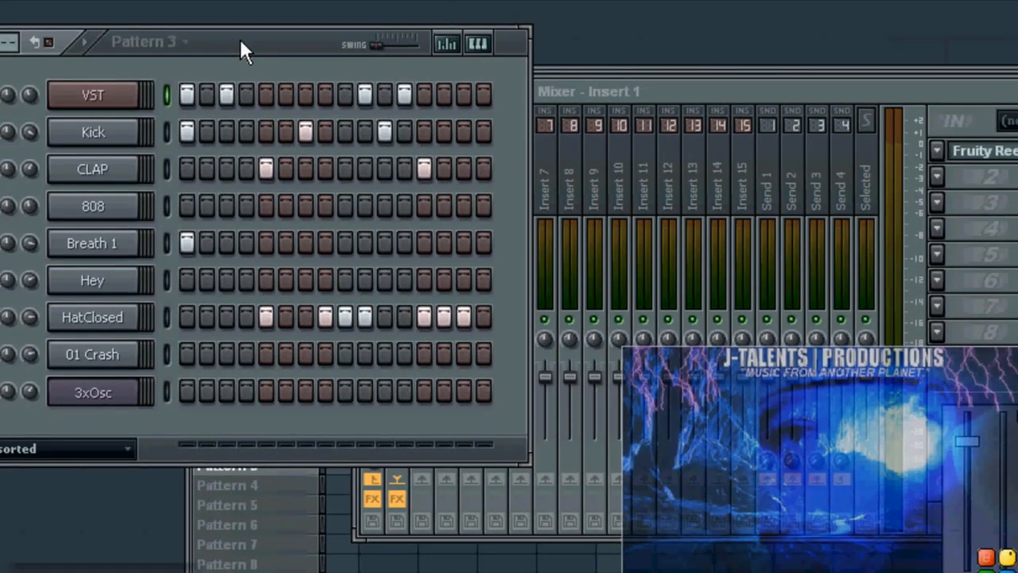
mouse_move(127, 136)
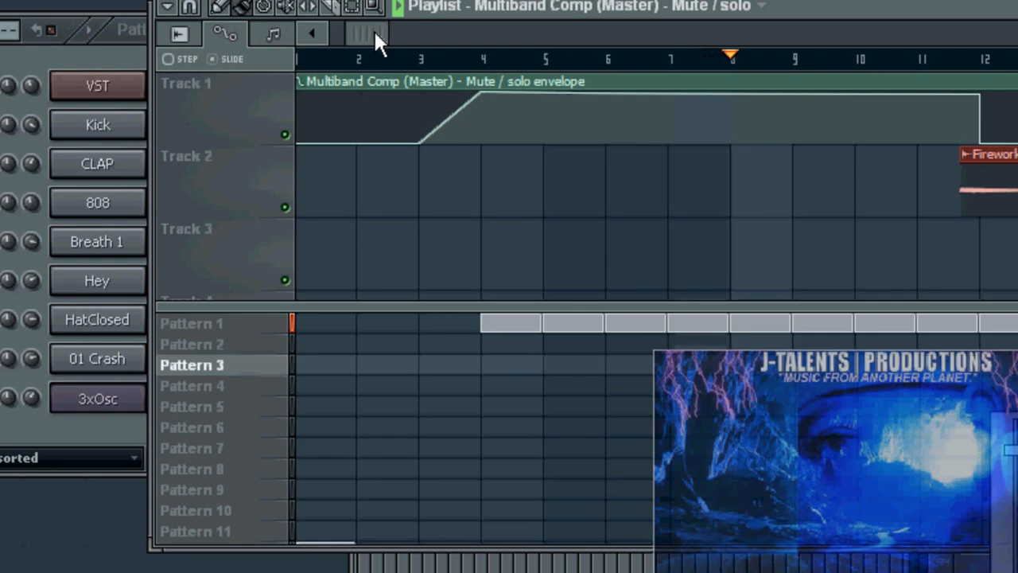
scroll(right, 3)
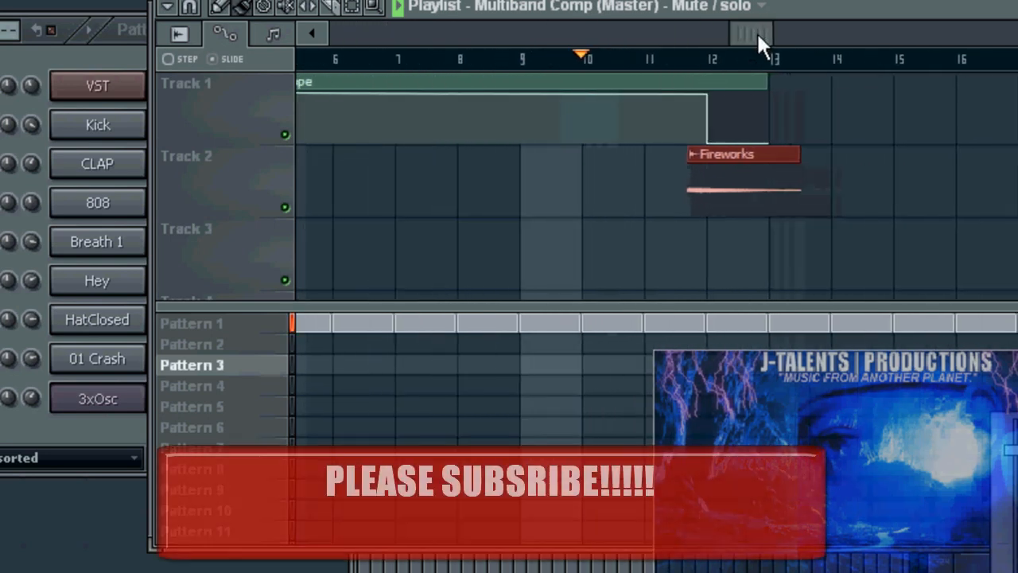
scroll(right, 3)
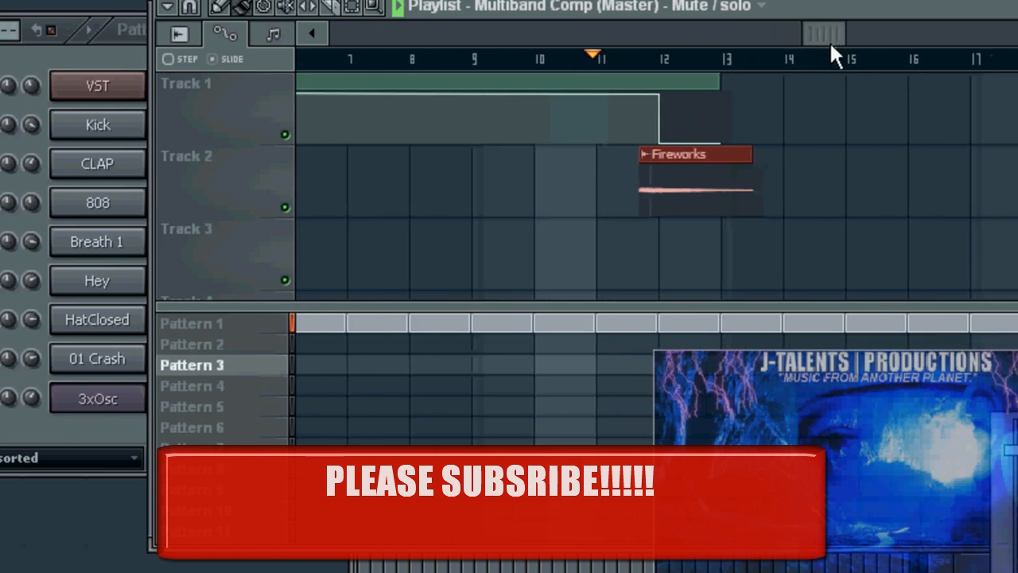
scroll(right, 3)
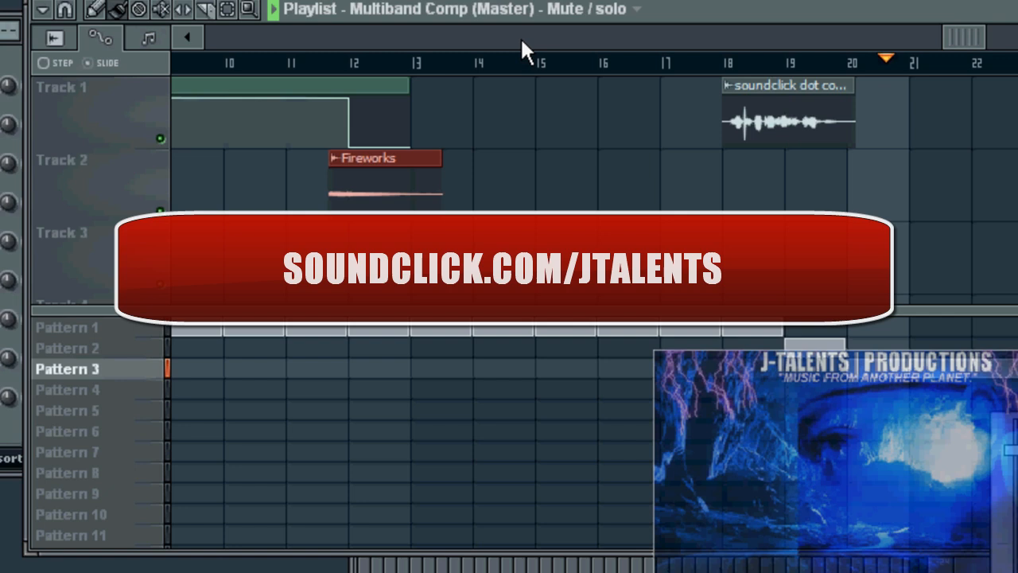
mouse_move(671, 28)
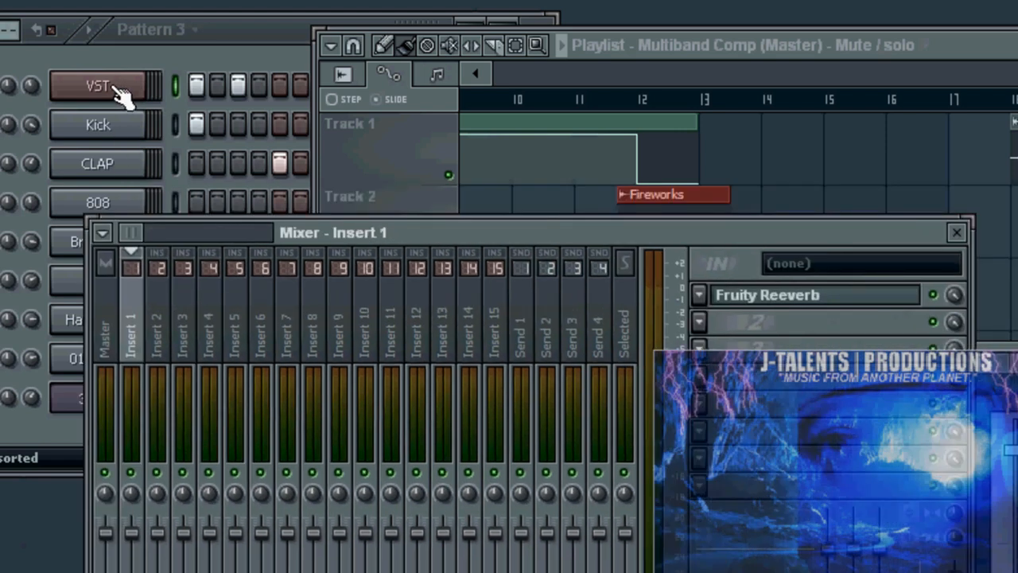
mouse_move(127, 107)
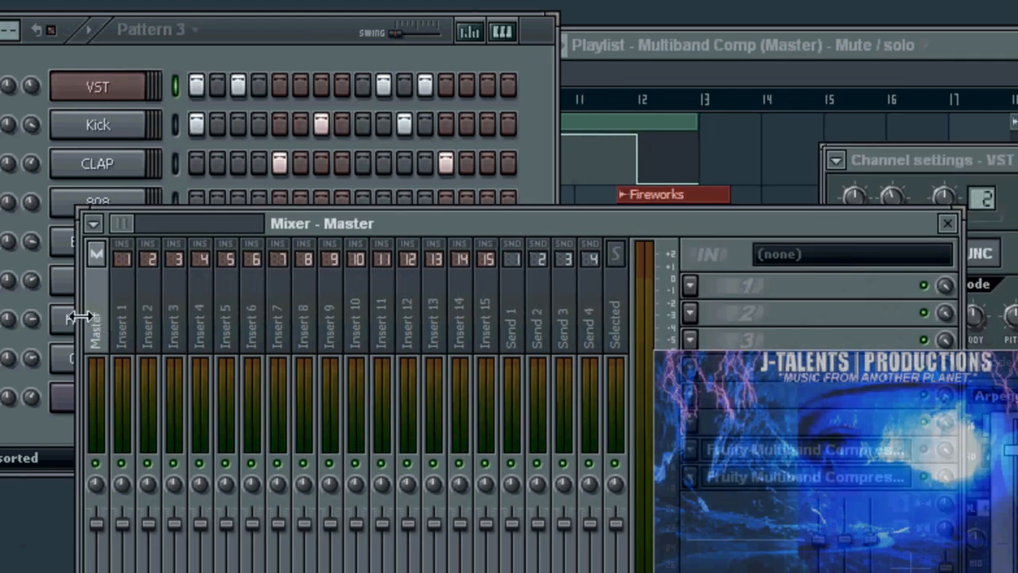
click(121, 326)
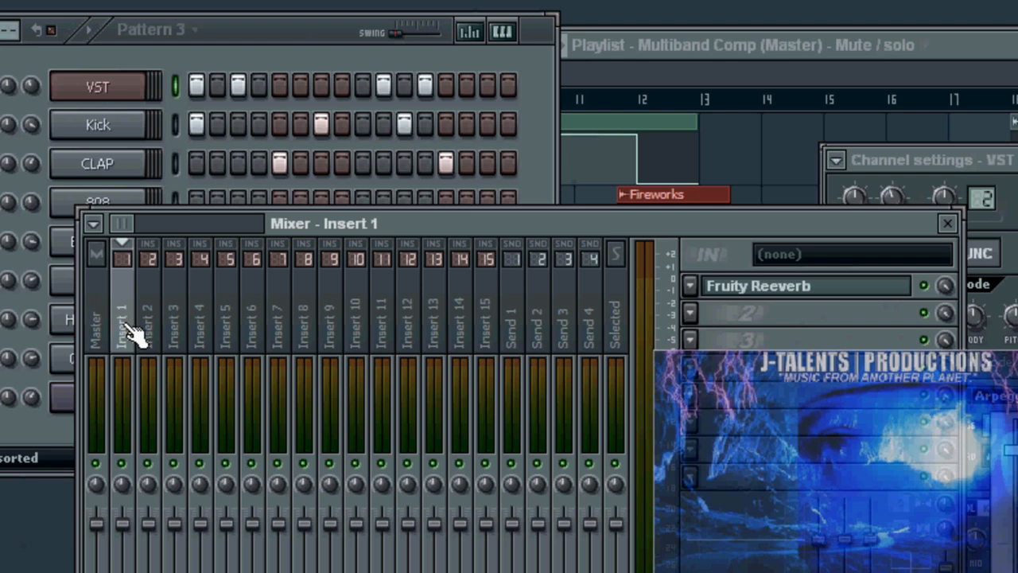
mouse_move(132, 330)
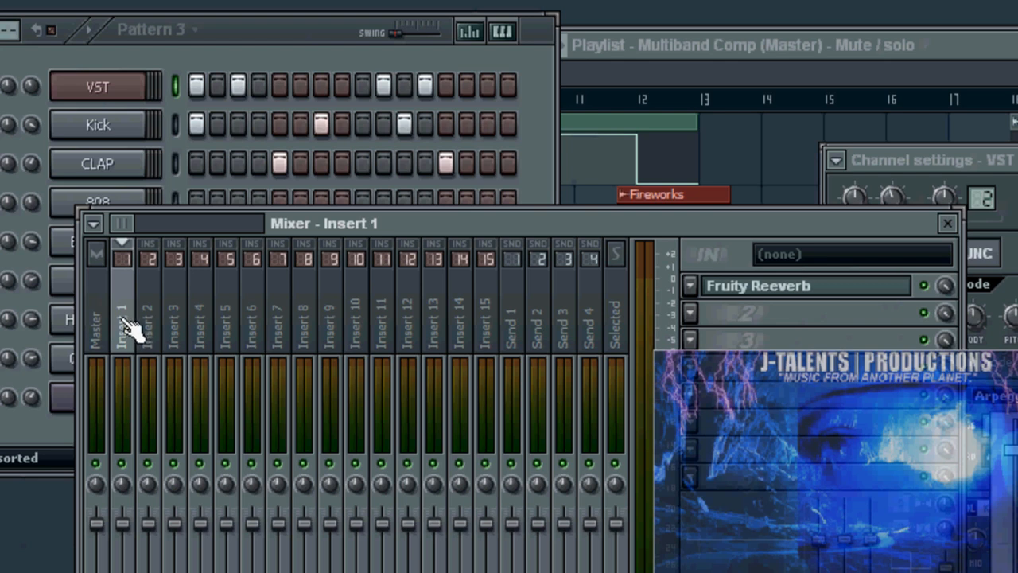
mouse_move(134, 324)
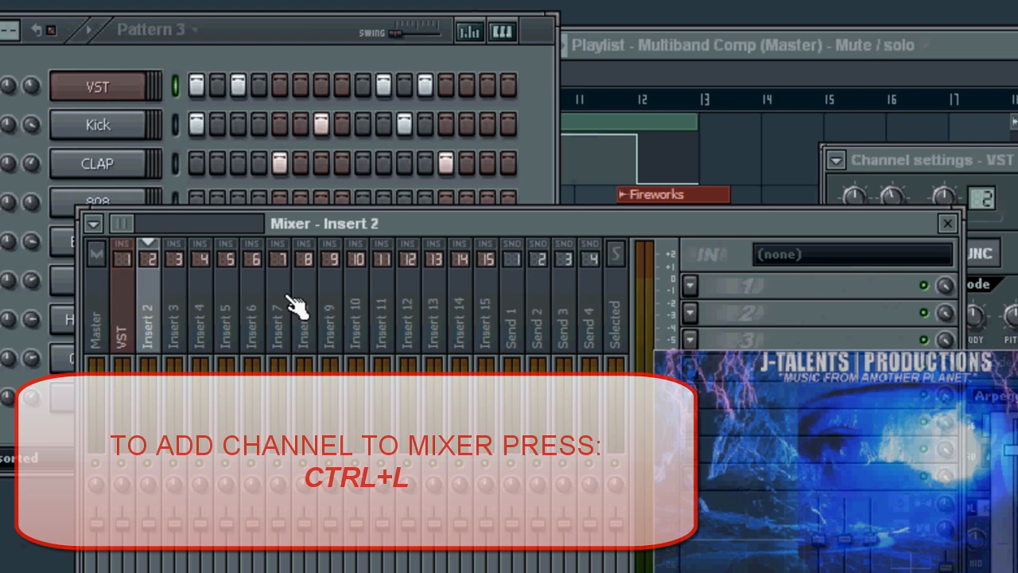
click(121, 318)
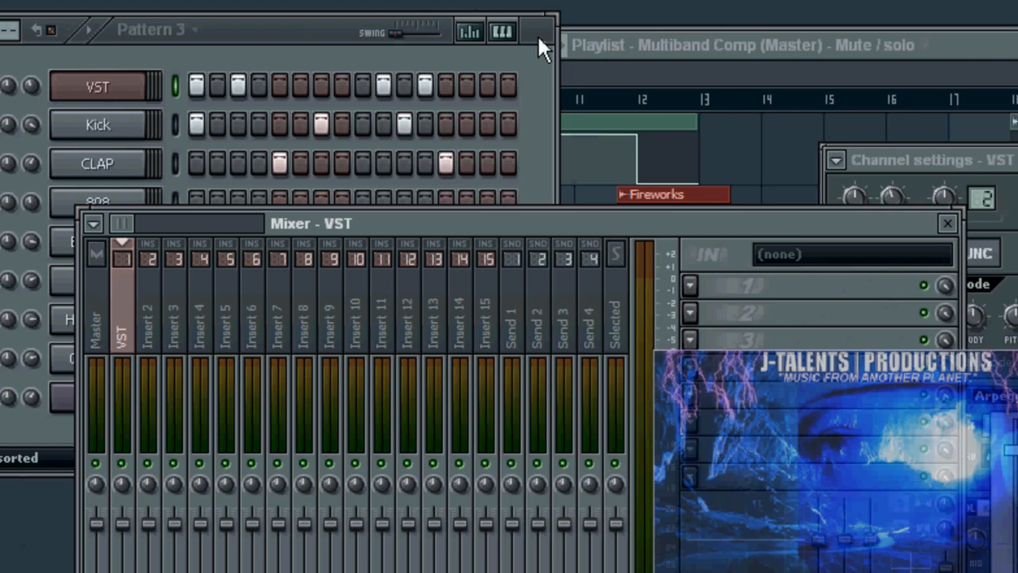
Step: Link Kick, CLAP, 808, Breath 1, Hey, HatClosed, 01 Crash and 3xOsc to their own inserts
click(97, 125)
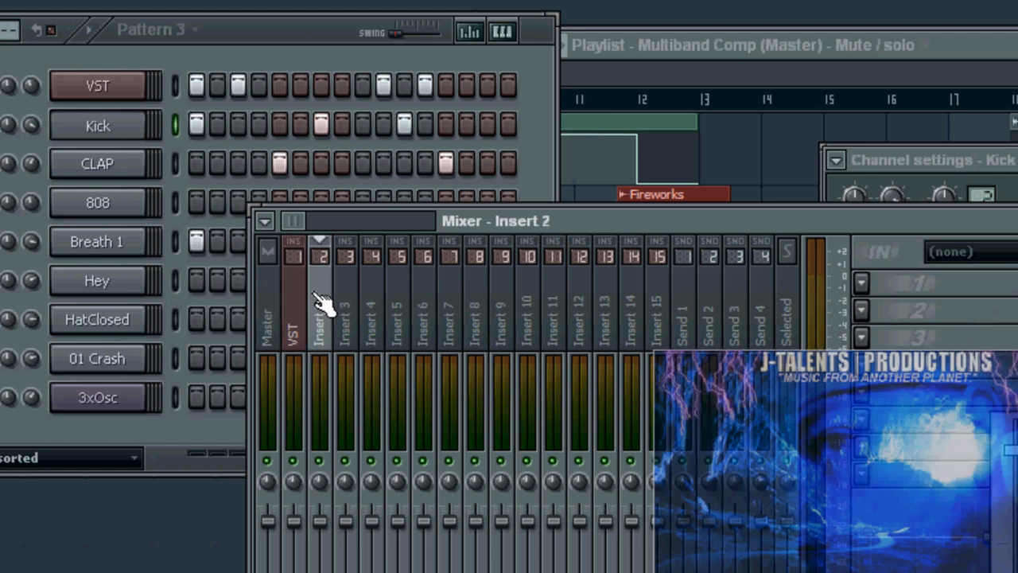
click(97, 163)
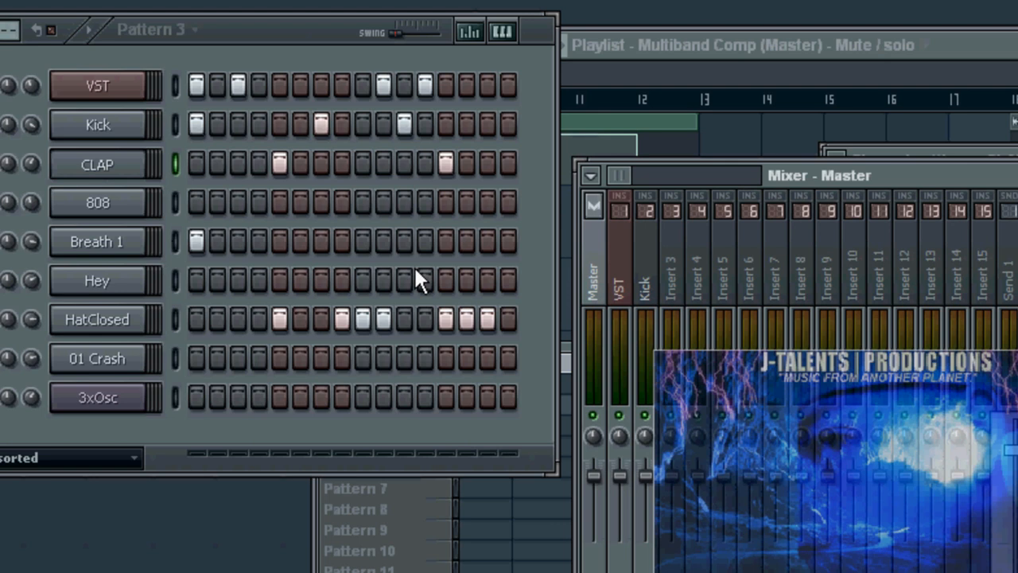
click(670, 207)
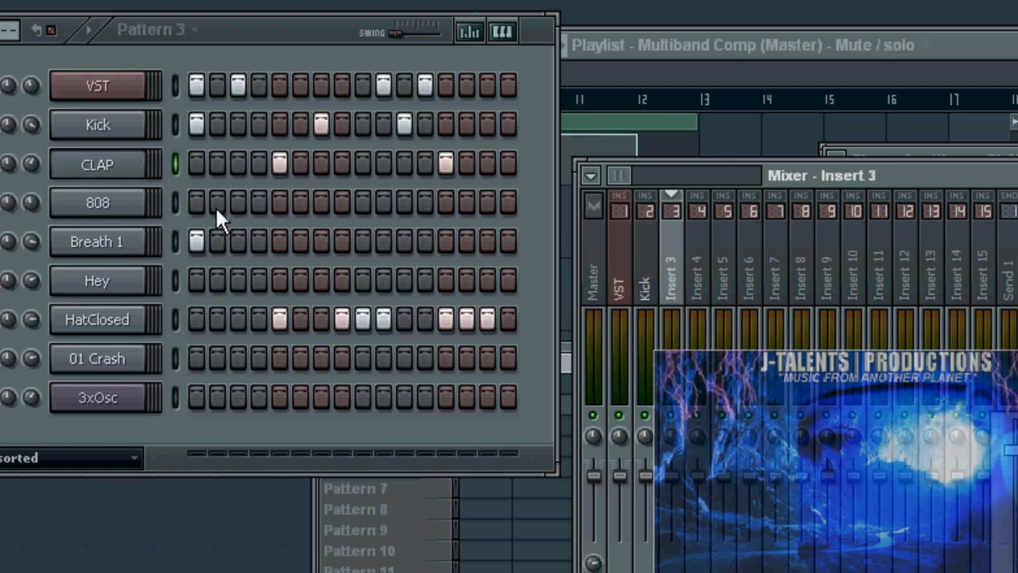
click(97, 202)
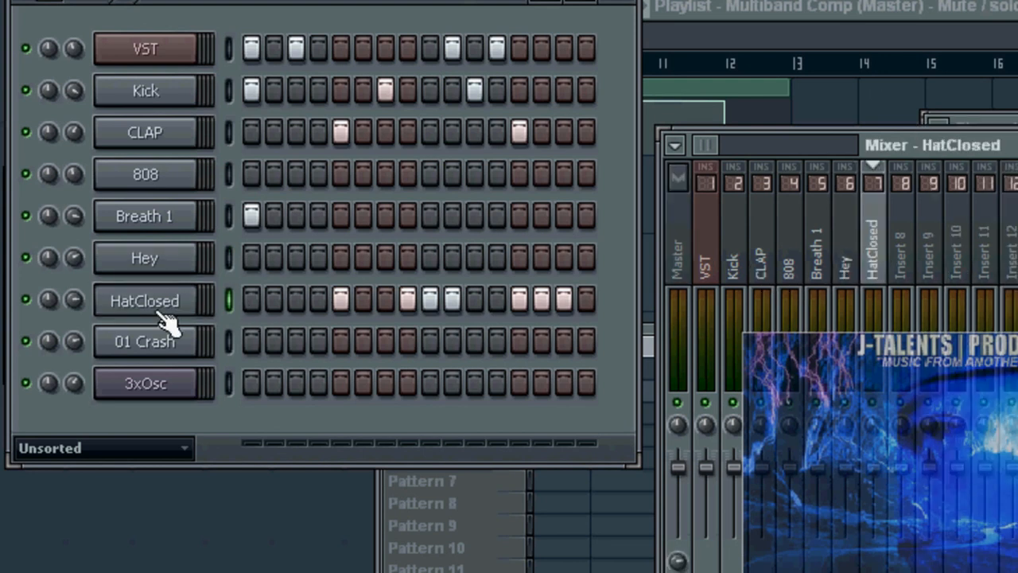
click(144, 341)
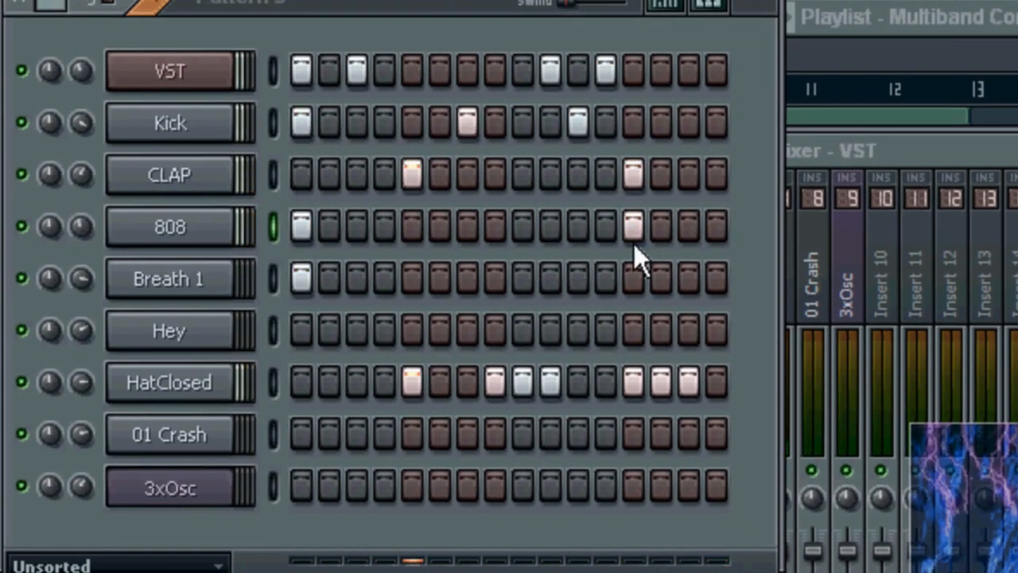
click(385, 226)
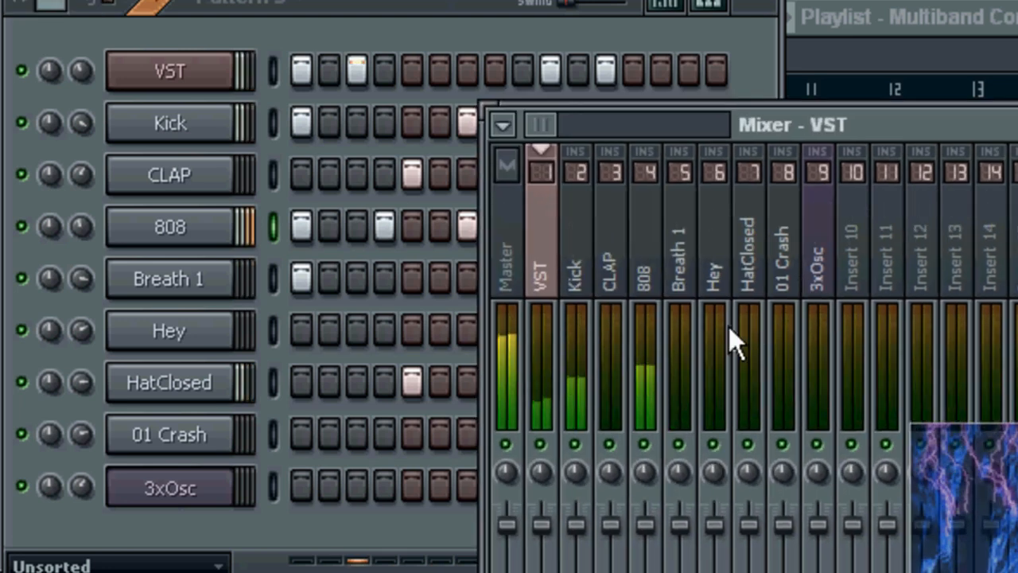
mouse_move(664, 310)
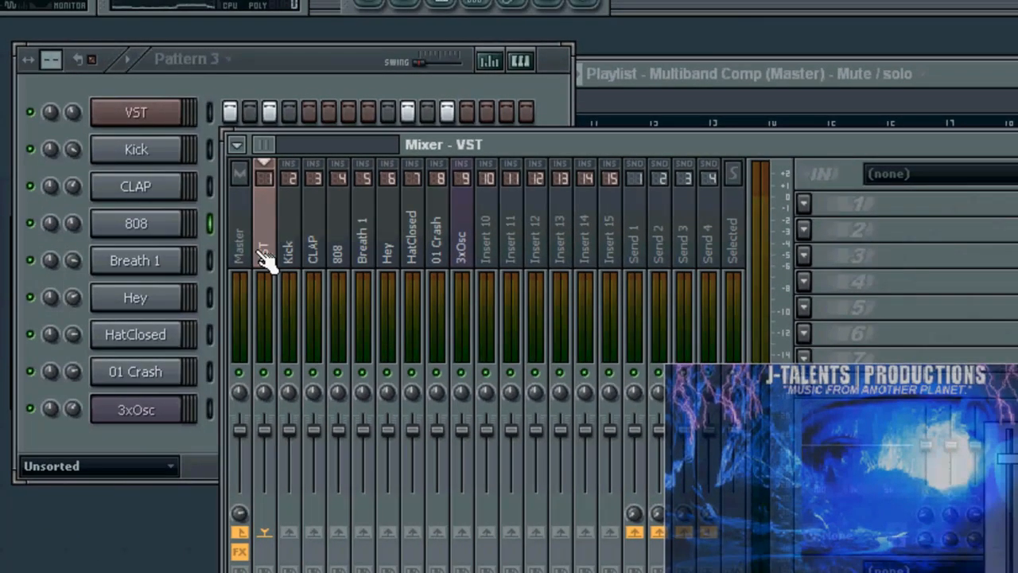
mouse_move(489, 254)
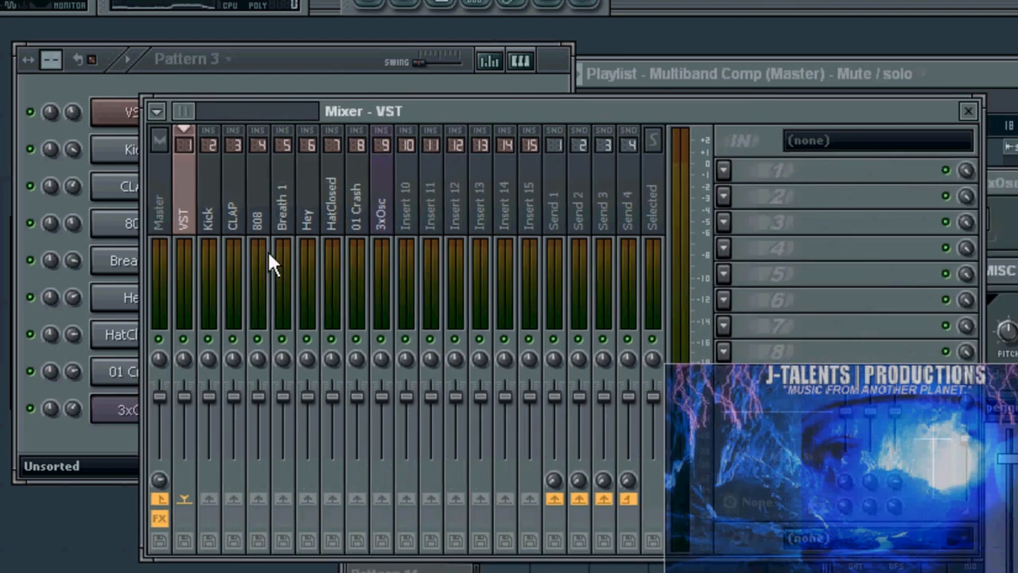
mouse_move(278, 222)
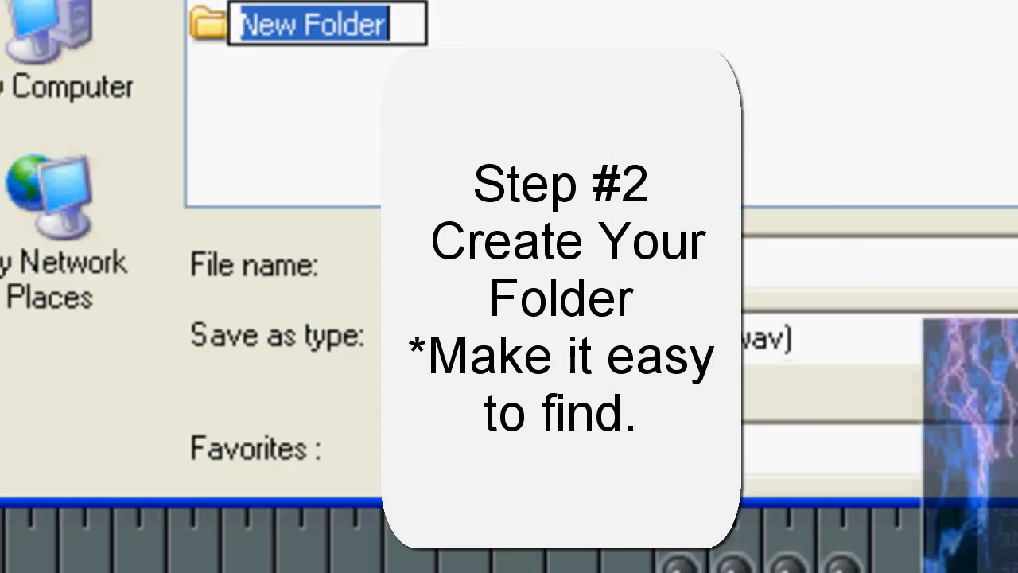
Step: Enter 'club beat tracked out' as the WAV export file name, retyping the 'club bea' part
text(cl)
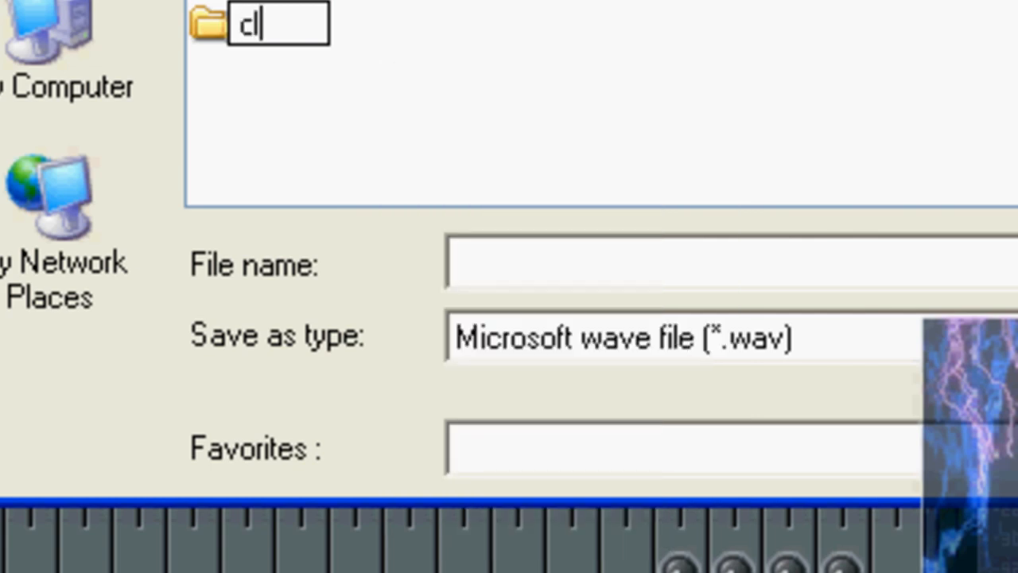
text(ub bea)
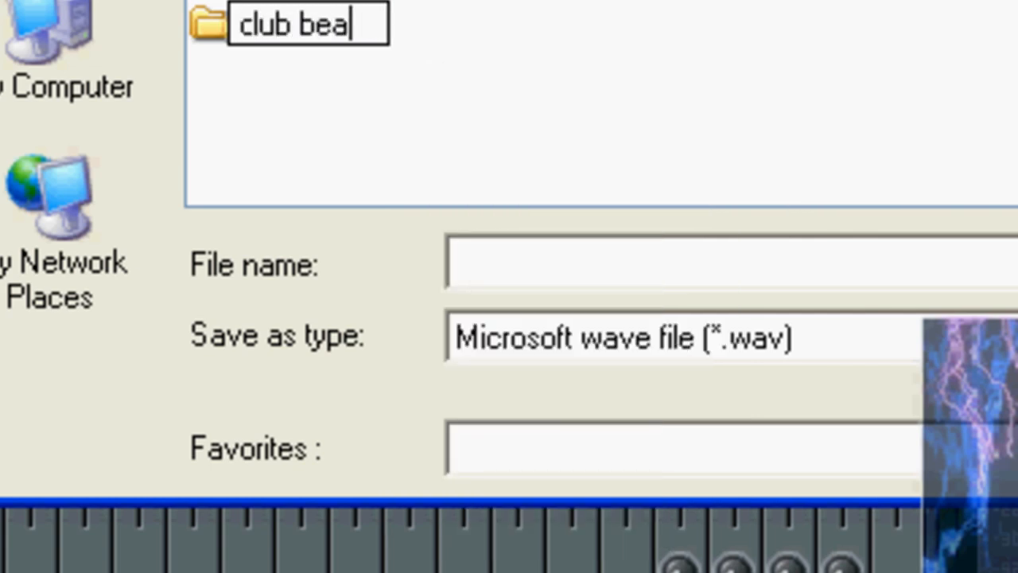
text(t tr)
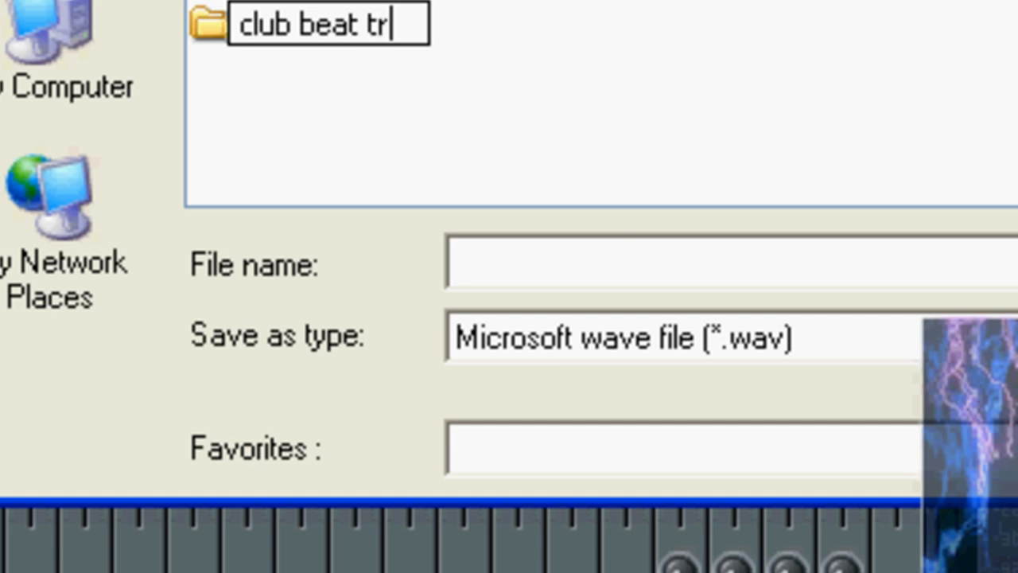
text(acked ou)
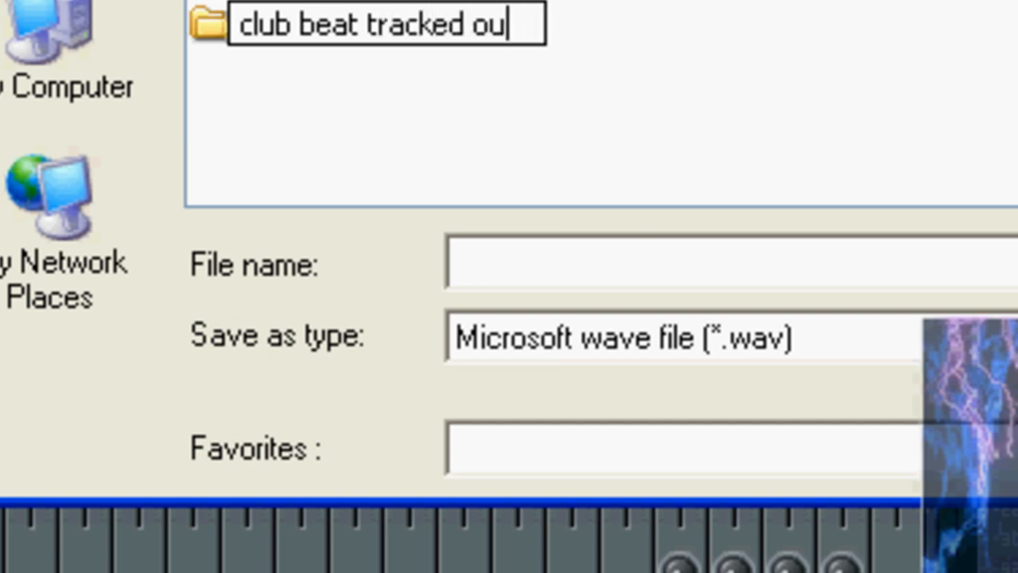
text(t)
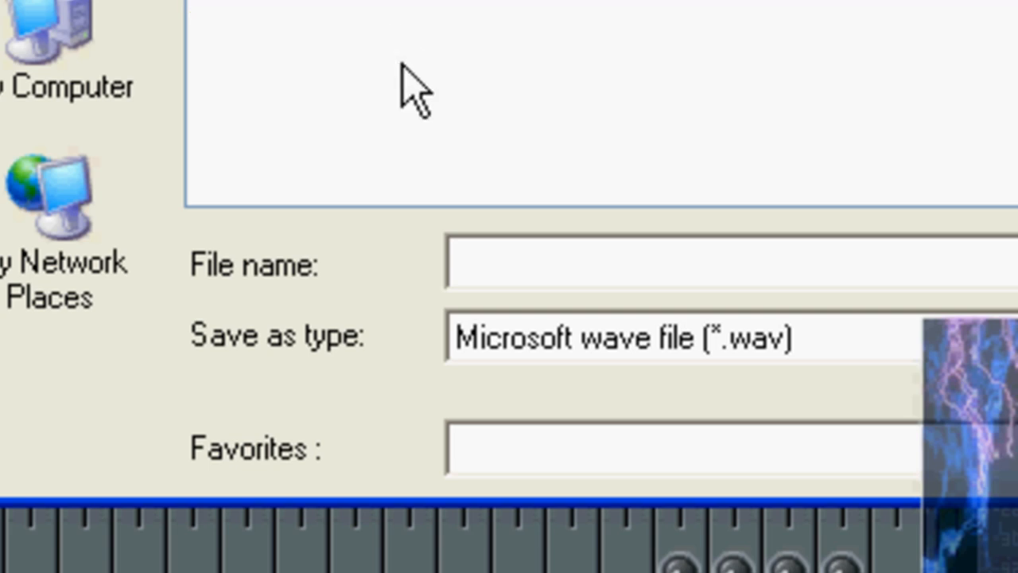
mouse_move(914, 262)
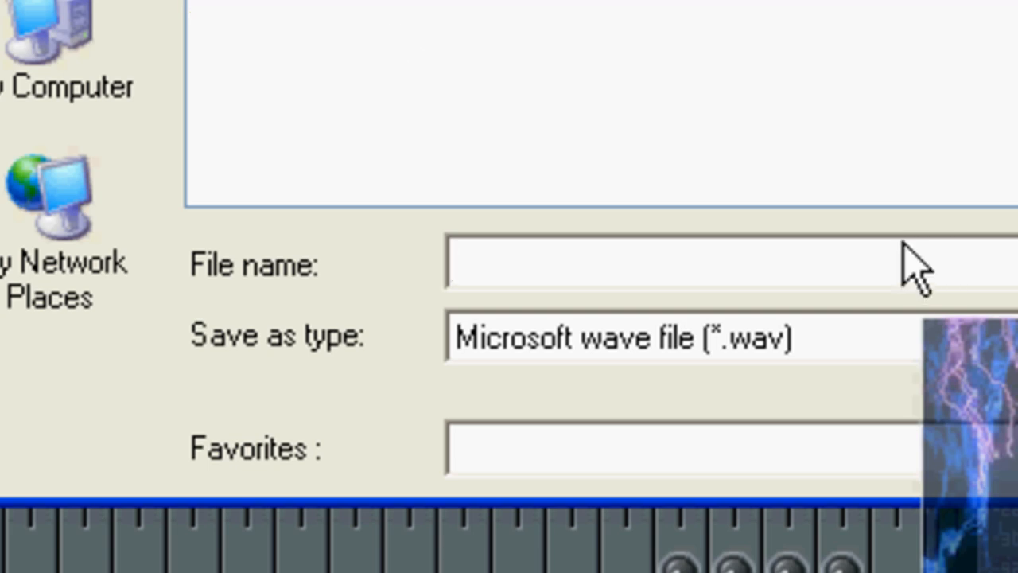
mouse_move(906, 270)
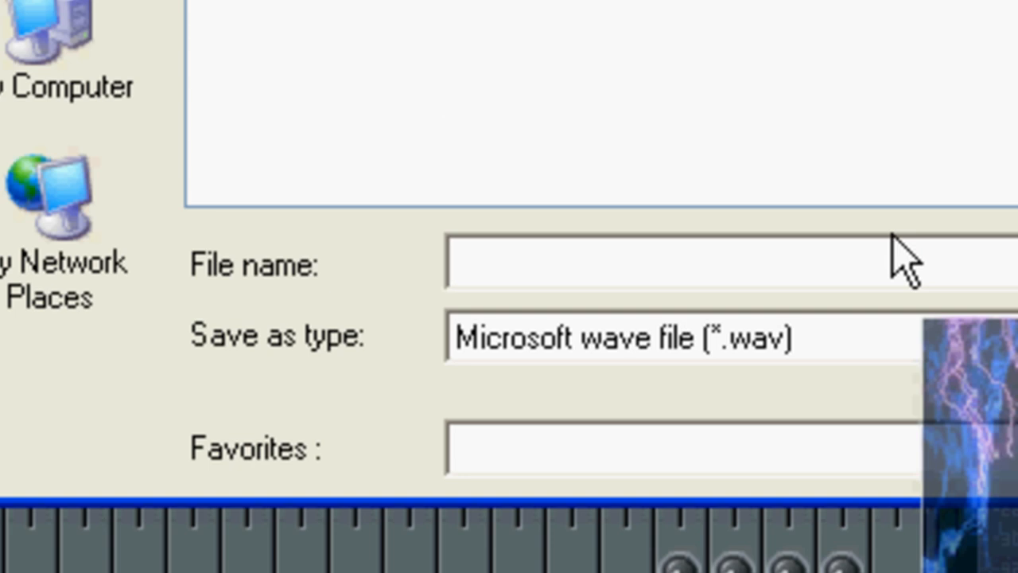
text(club)
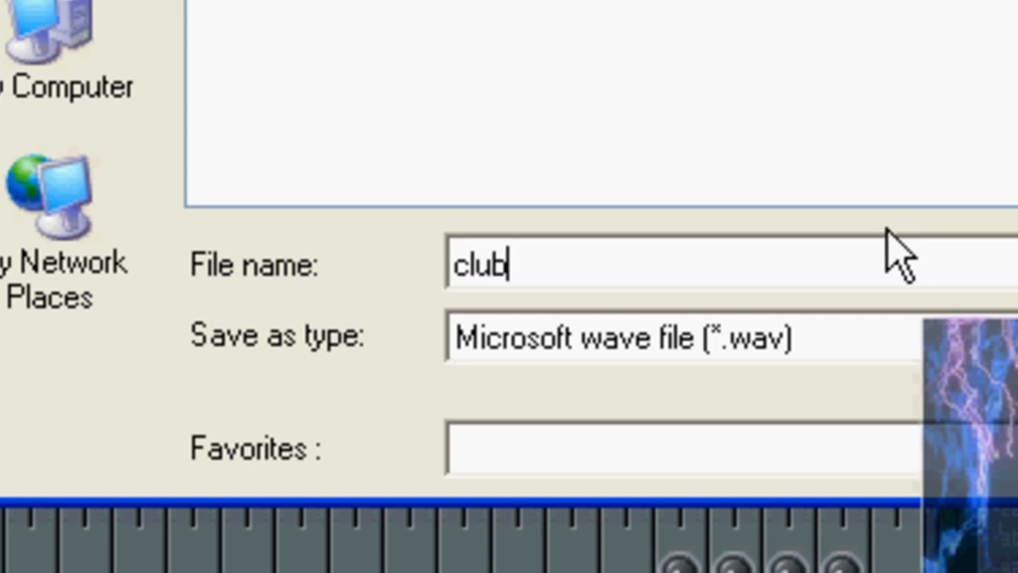
text(bea)
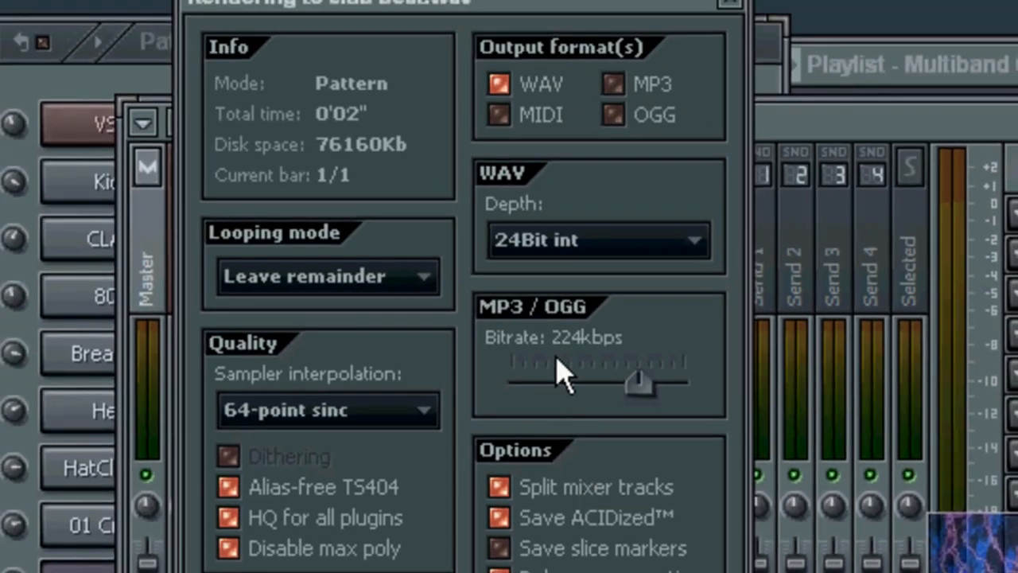
mouse_move(505, 386)
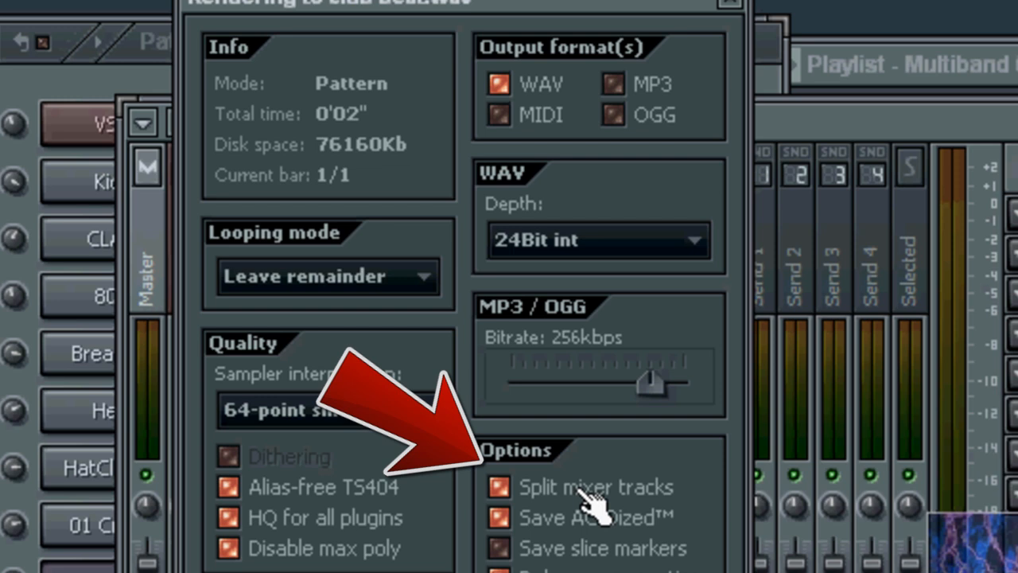
mouse_move(592, 549)
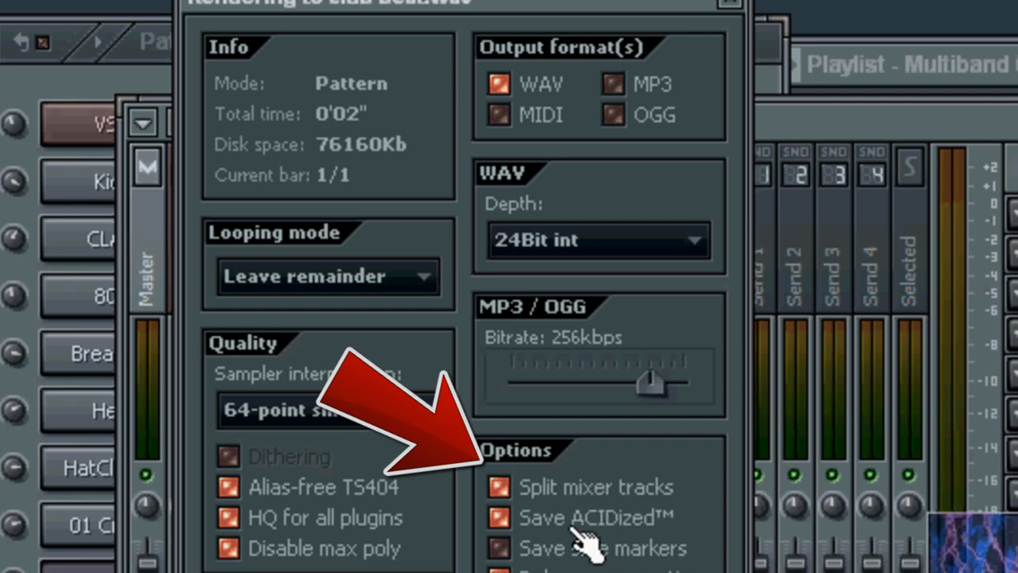
mouse_move(581, 545)
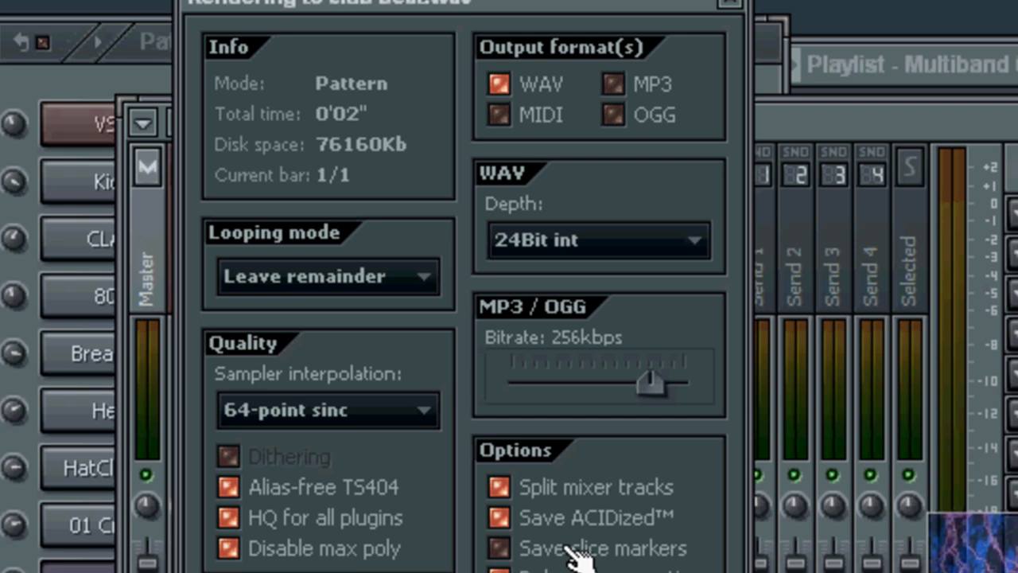
mouse_move(298, 28)
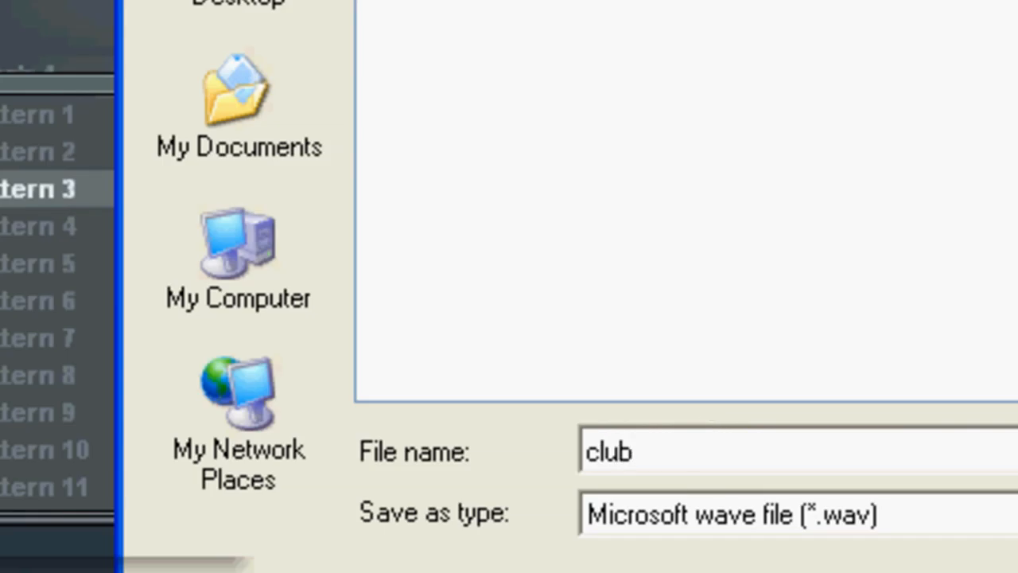
Step: Name the render 'club joint' and start rendering the song as split WAV stems
text(joint)
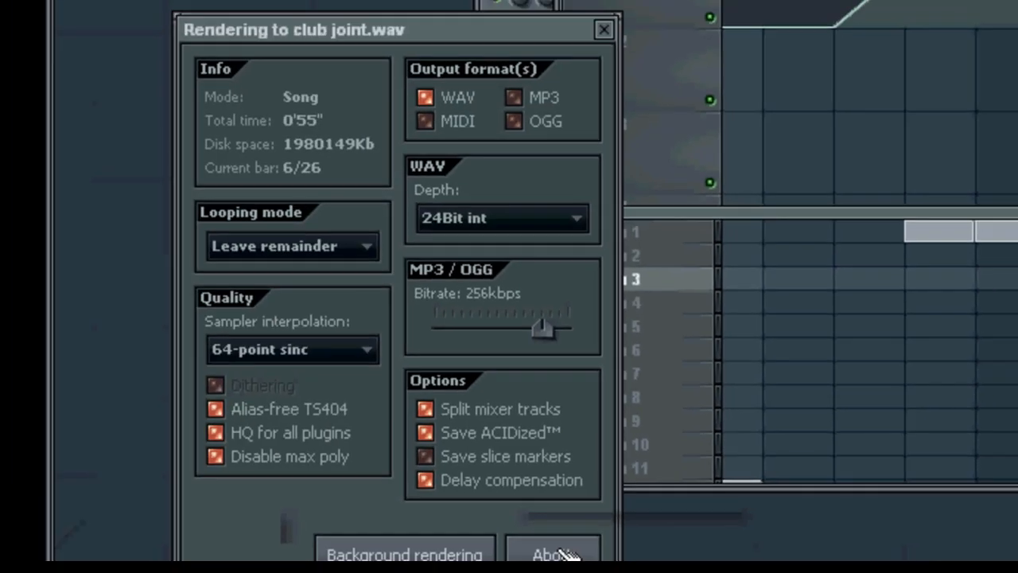
click(552, 553)
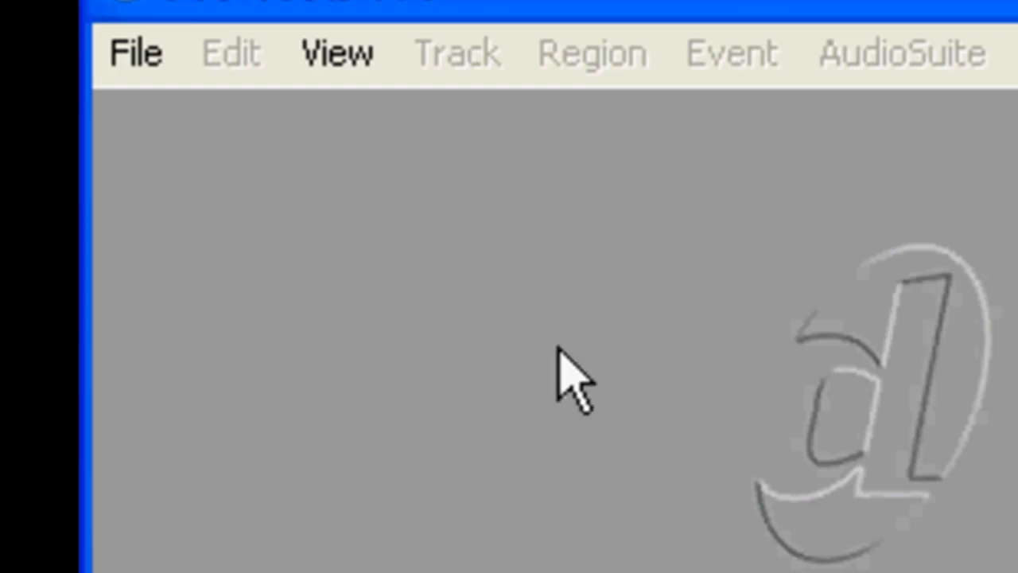
Step: Choose File > Import > Audio in Pro Tools to bring up the audio import dialog
click(135, 53)
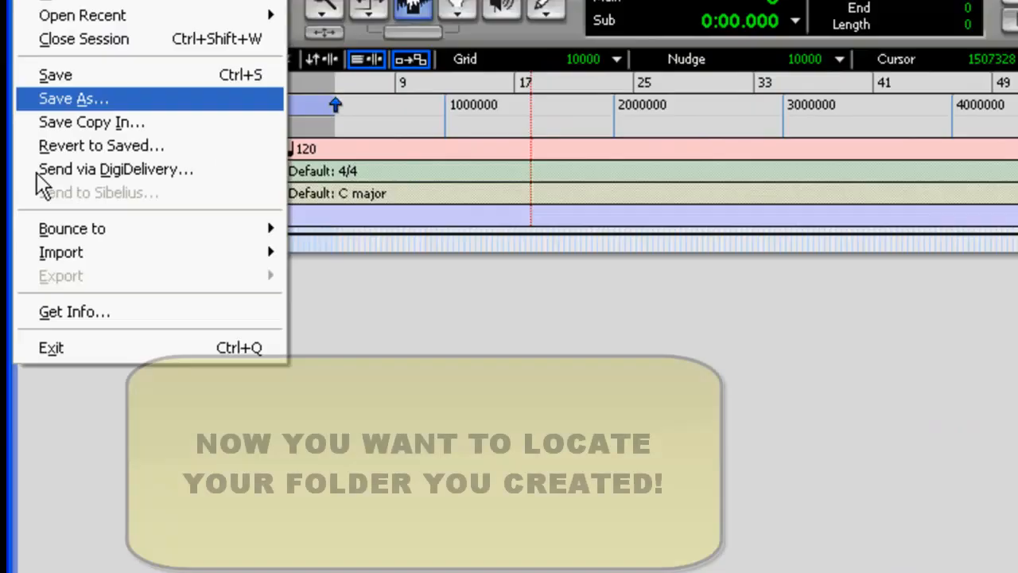
click(60, 252)
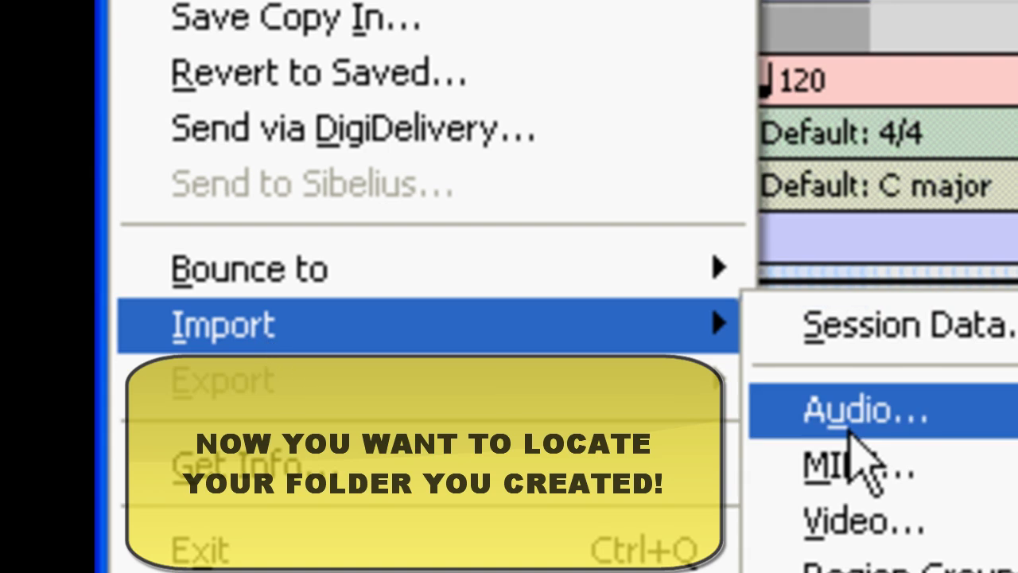
click(863, 409)
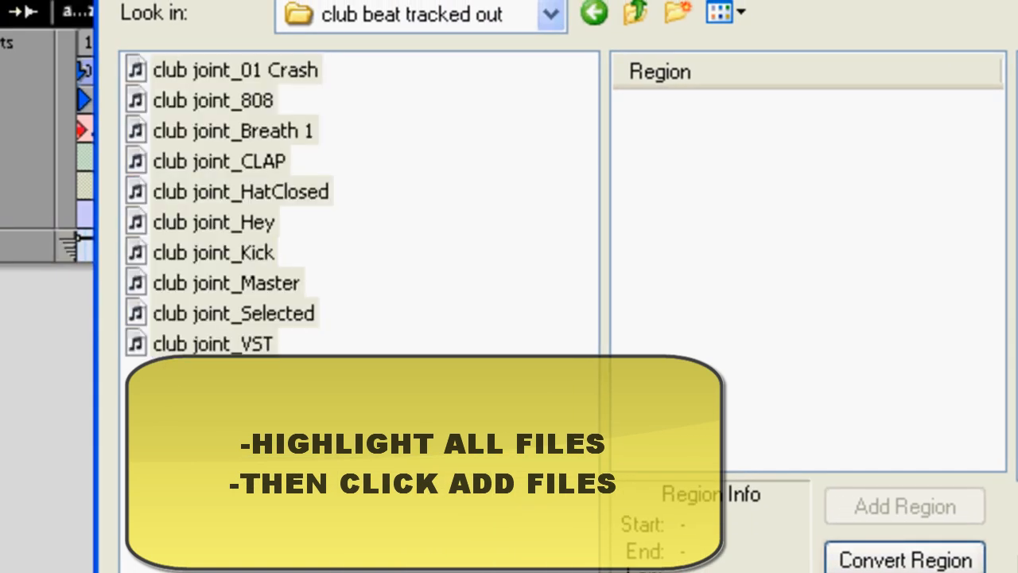
Step: Add all club joint stems, keep them in Audio Files, and place them on new tracks at session start
click(179, 445)
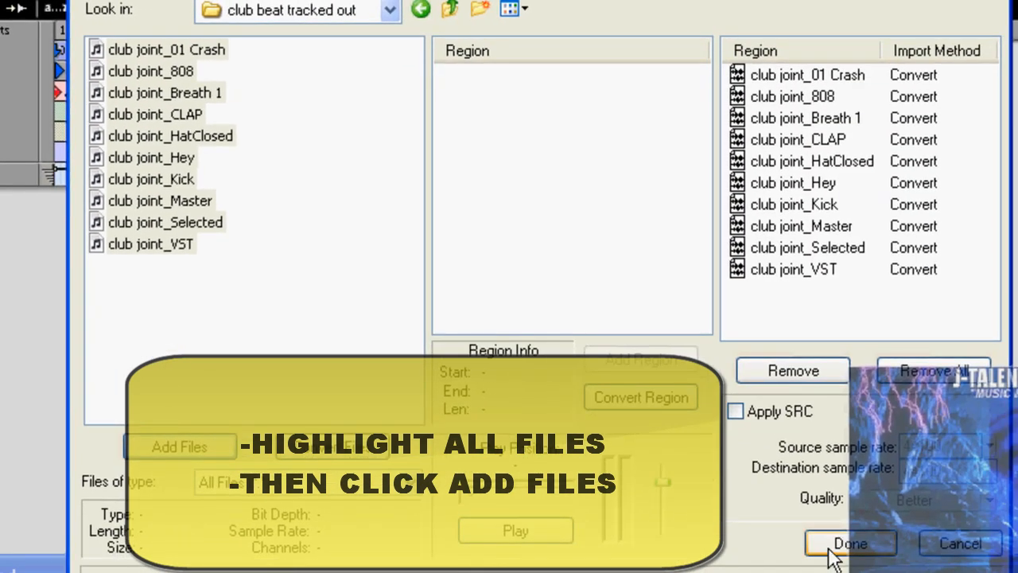
click(849, 543)
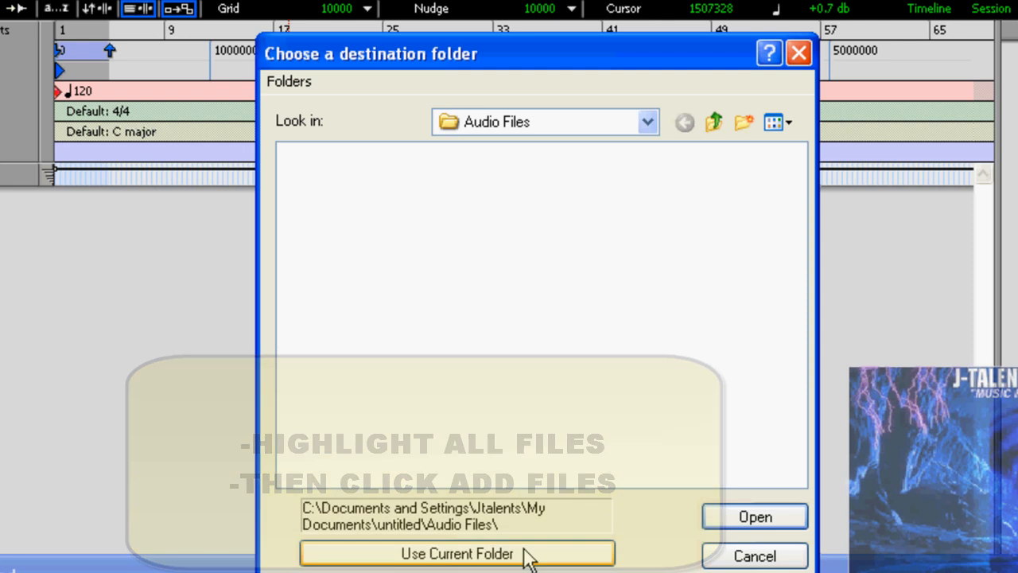
click(457, 554)
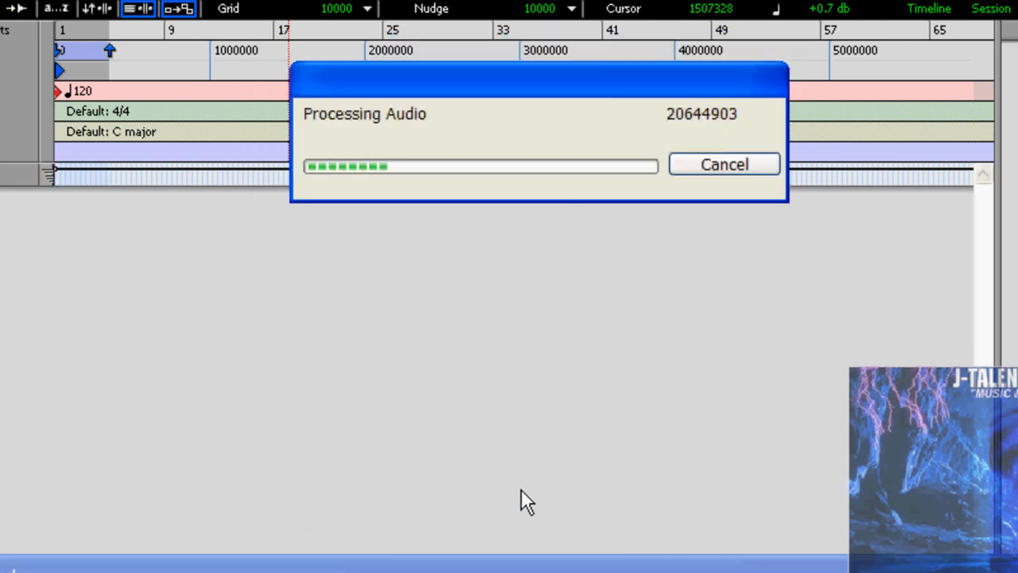
mouse_move(477, 286)
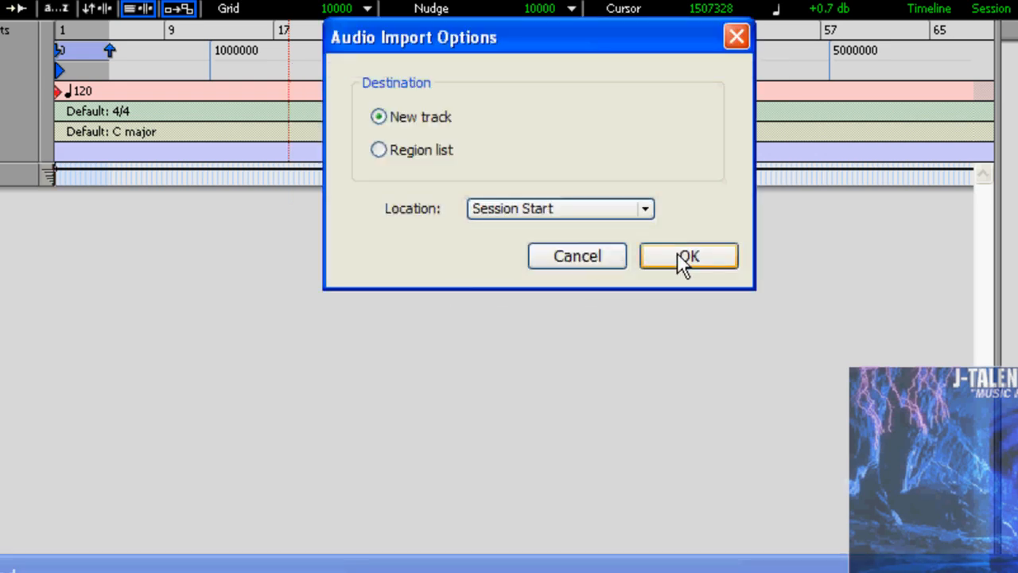
click(687, 256)
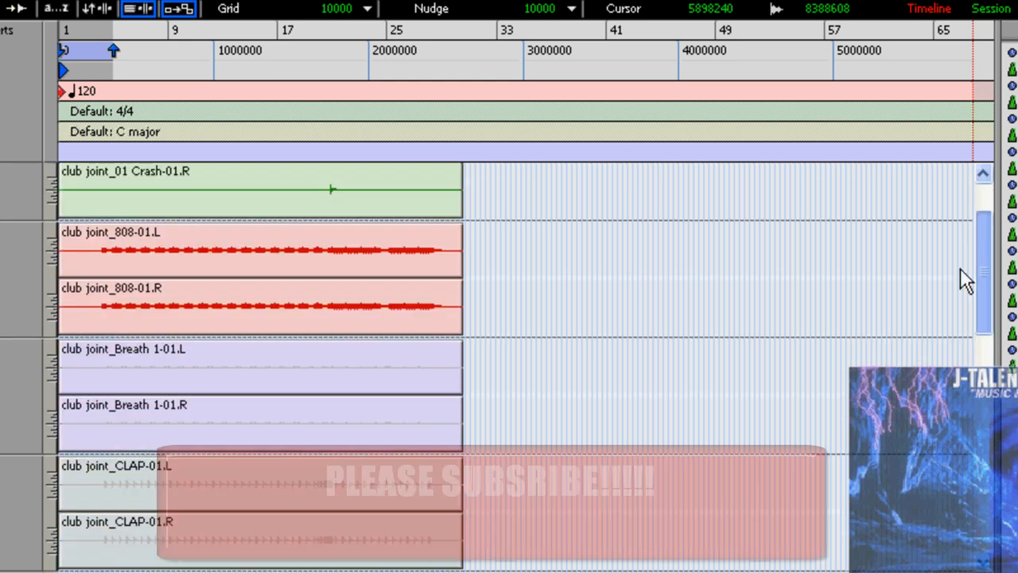
scroll(down, 3)
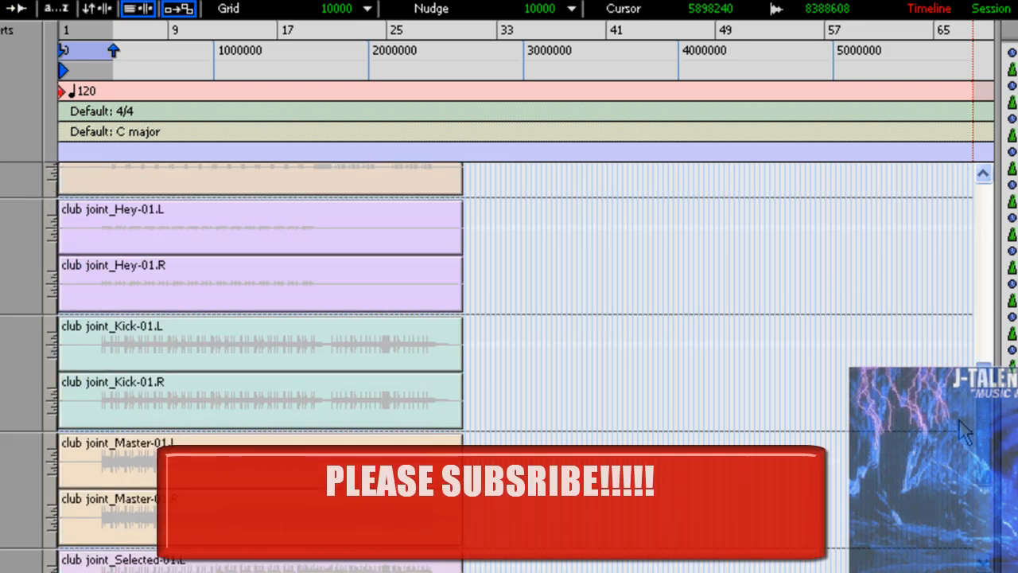
scroll(down, 3)
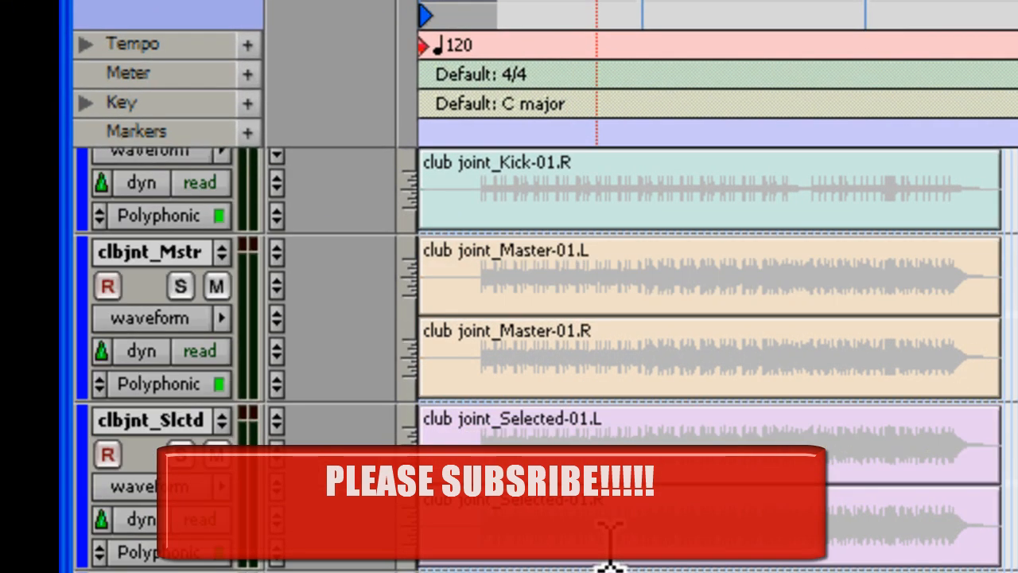
scroll(up, 3)
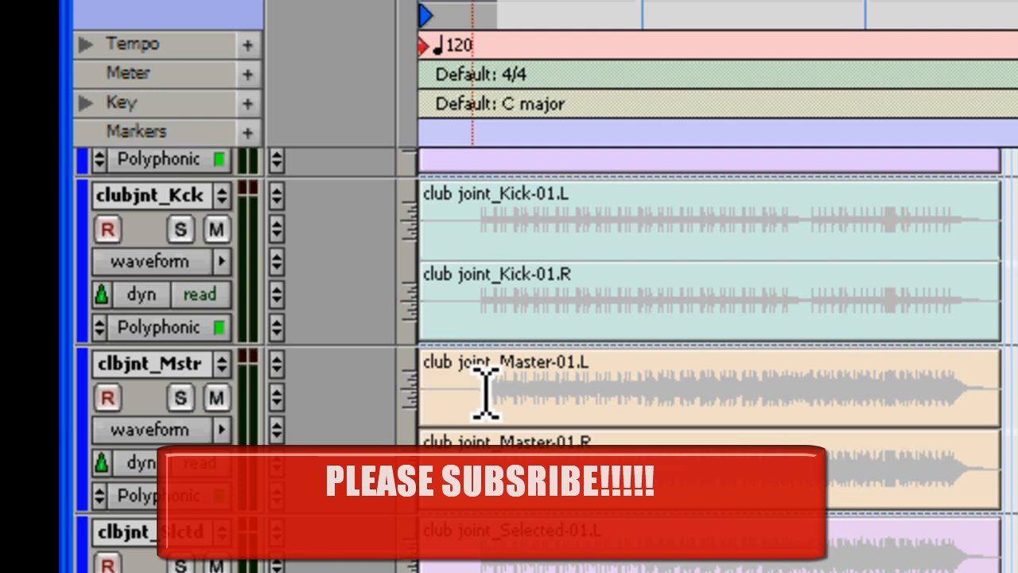
scroll(down, 3)
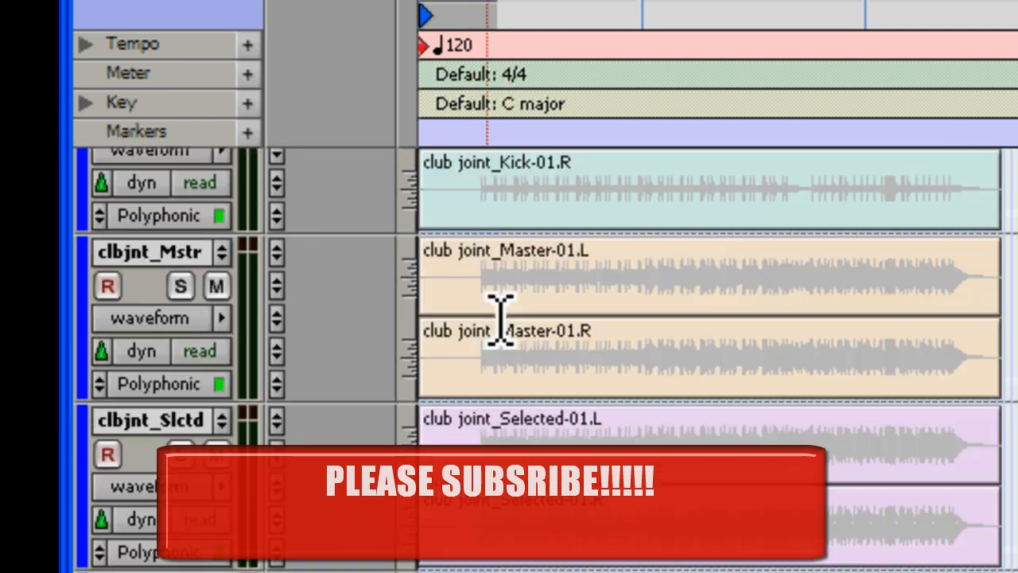
scroll(up, 3)
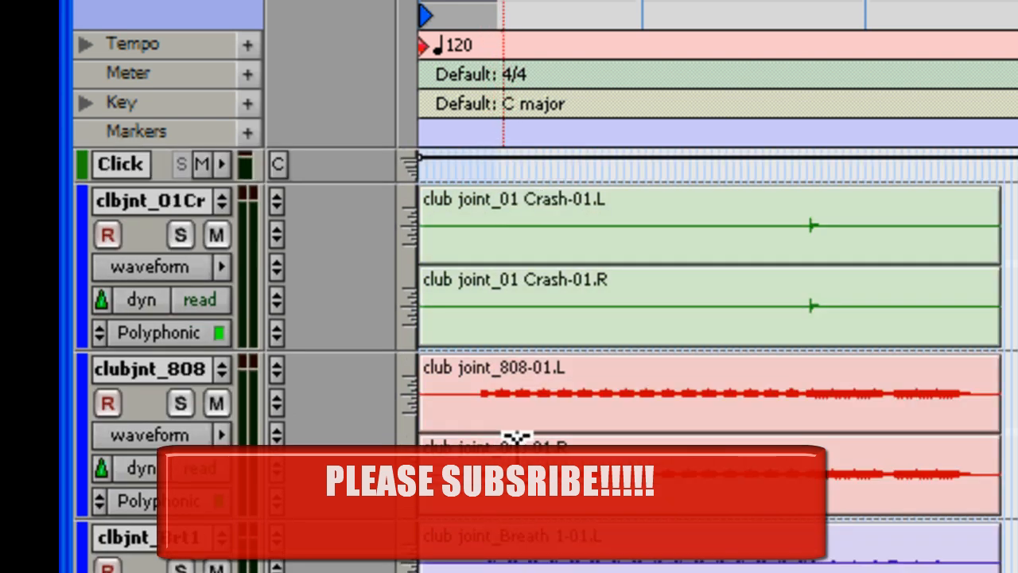
scroll(down, 3)
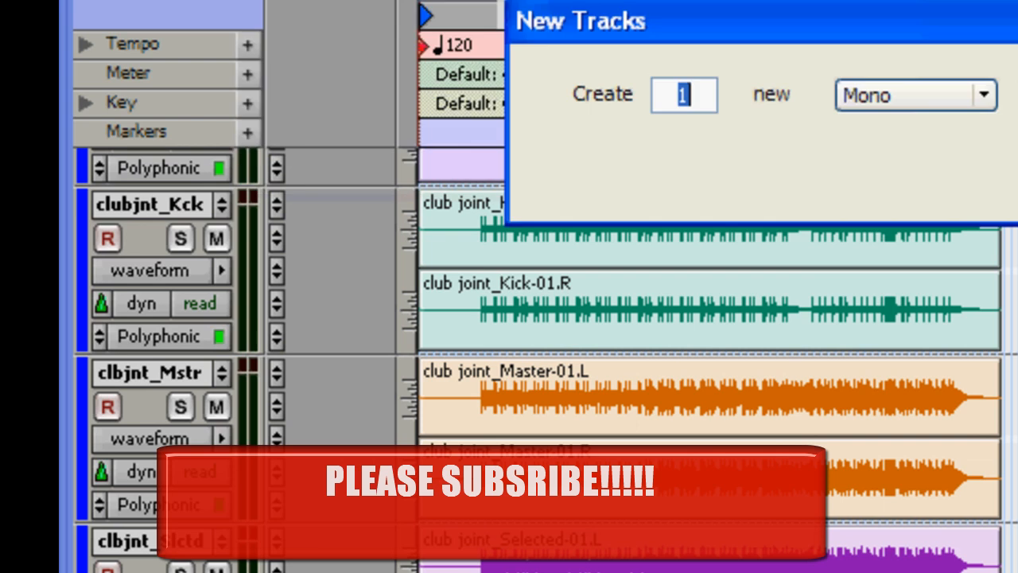
Step: Set the new track's channel format to Stereo and create one stereo track
click(983, 95)
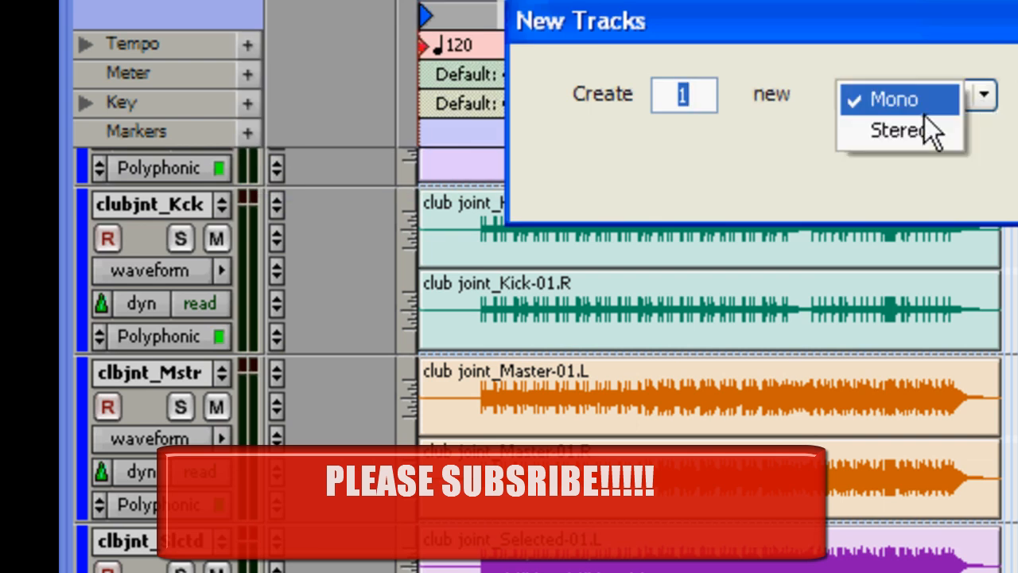
click(898, 130)
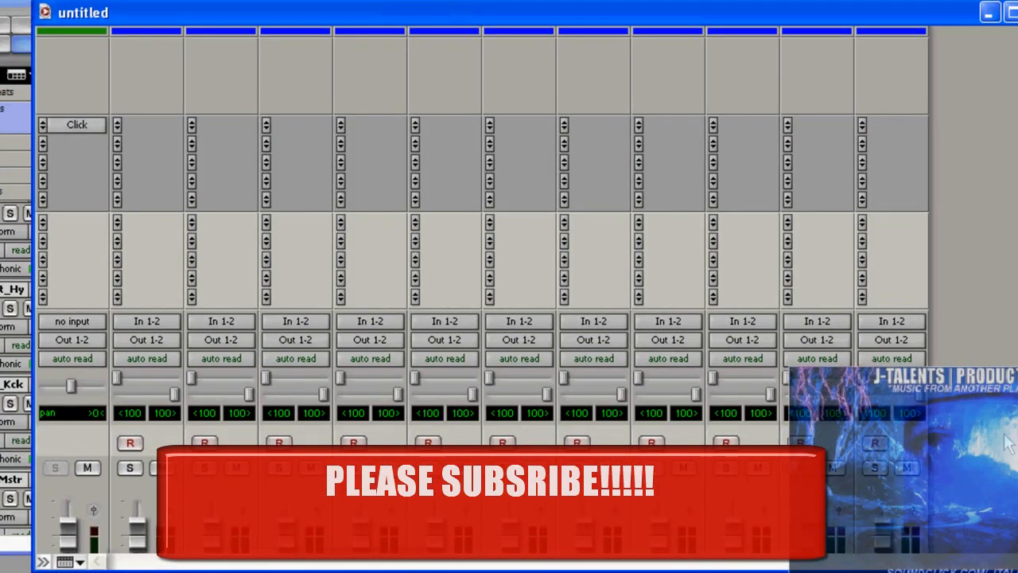
Step: Scroll through the Mix window's channel strips for the click and imported stem tracks
scroll(down, 3)
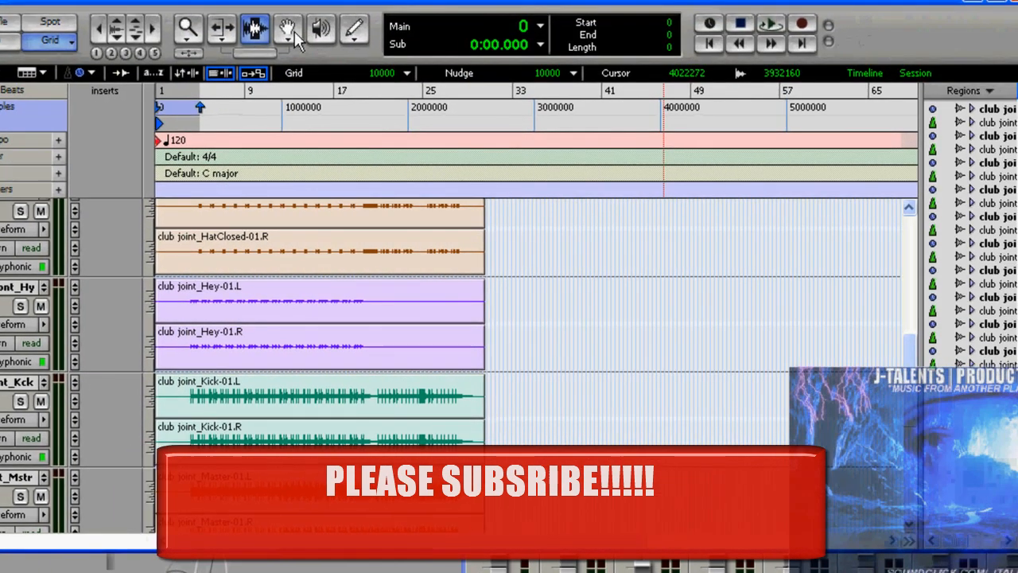
mouse_move(28, 109)
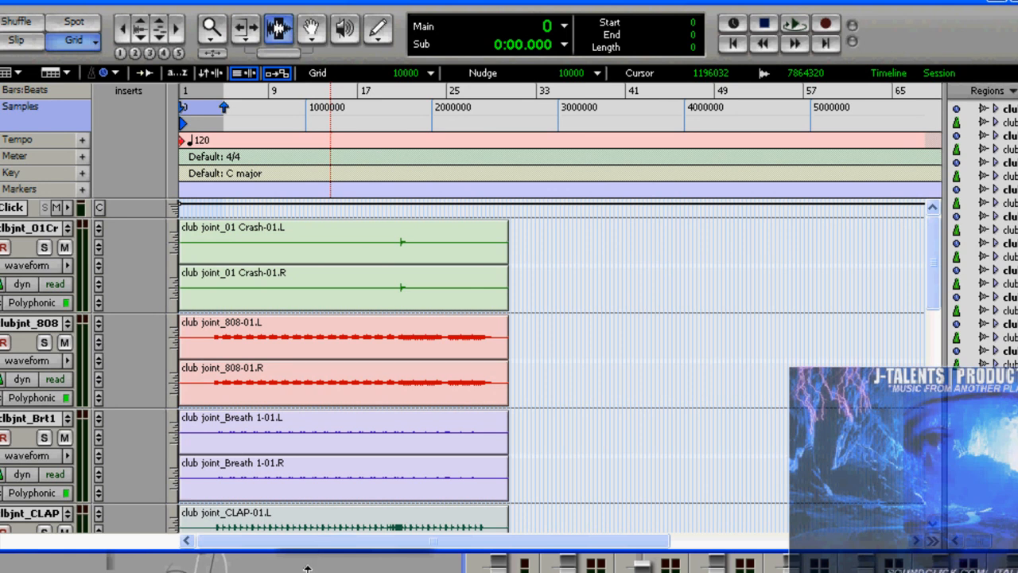
Step: Scroll the Edit window's track list of imported club joint stem regions
scroll(down, 3)
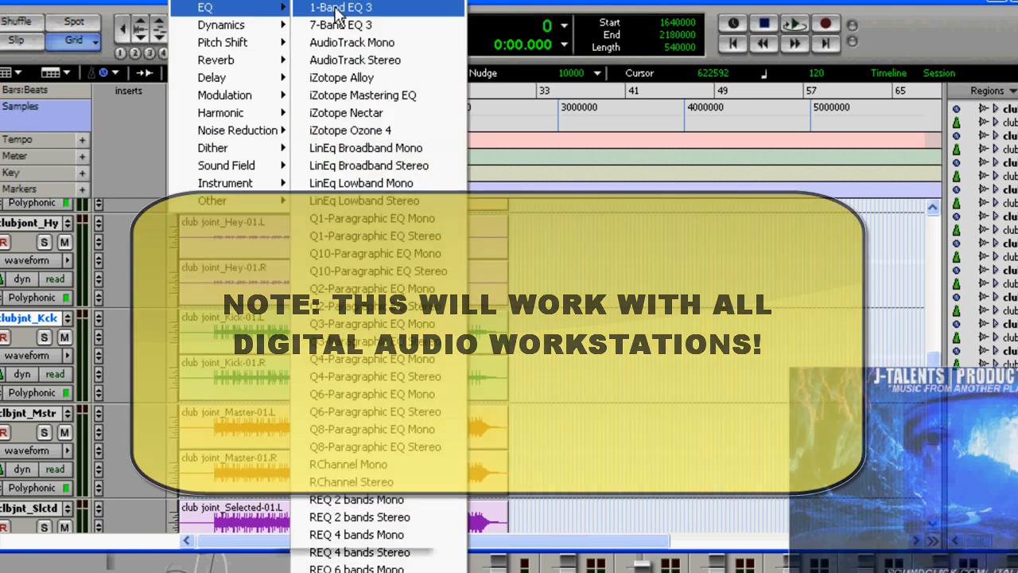
Step: Choose 7-Band EQ 3 from the AudioSuite EQ category
click(341, 25)
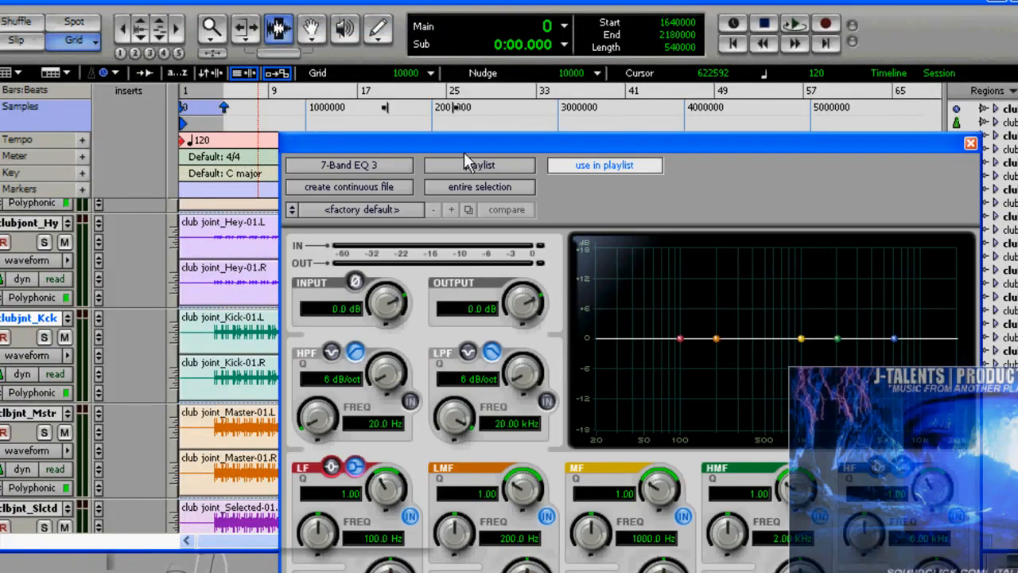